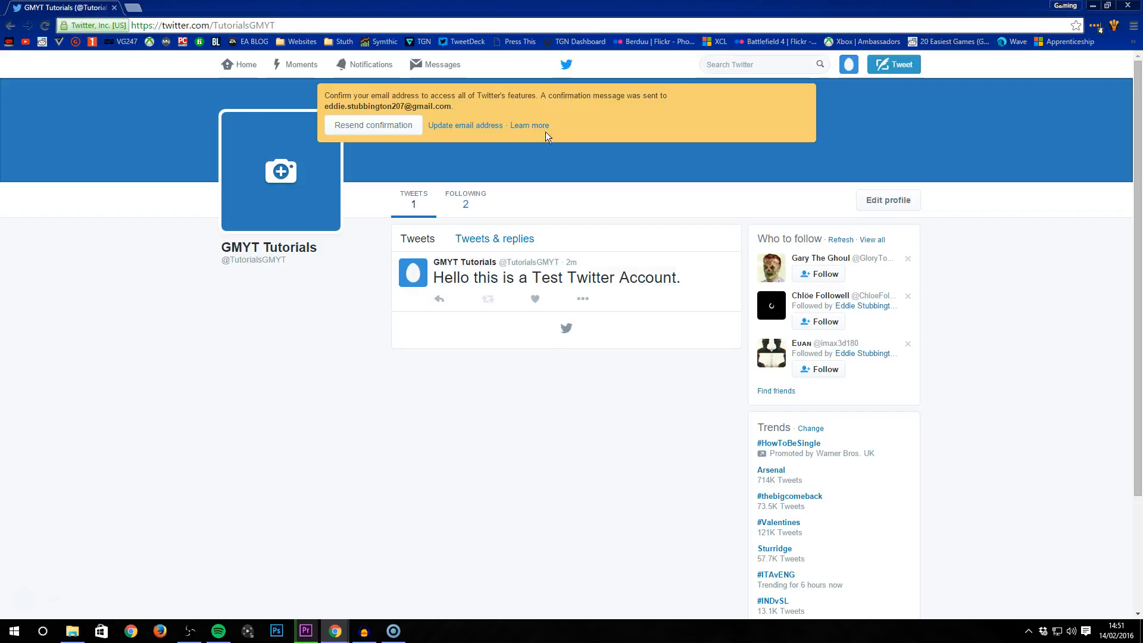
Open the GMYT Tutorials profile editor again after cancelling the first attempt
{"action": "left_click", "coordinate": [887, 200]}
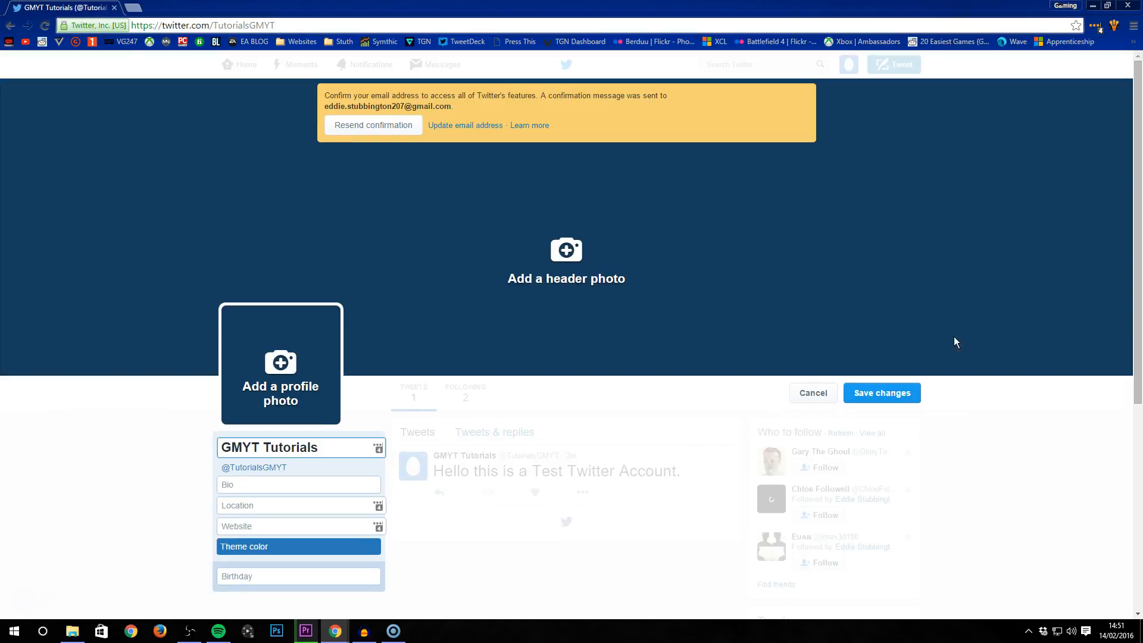
{"action": "left_click", "coordinate": [812, 392]}
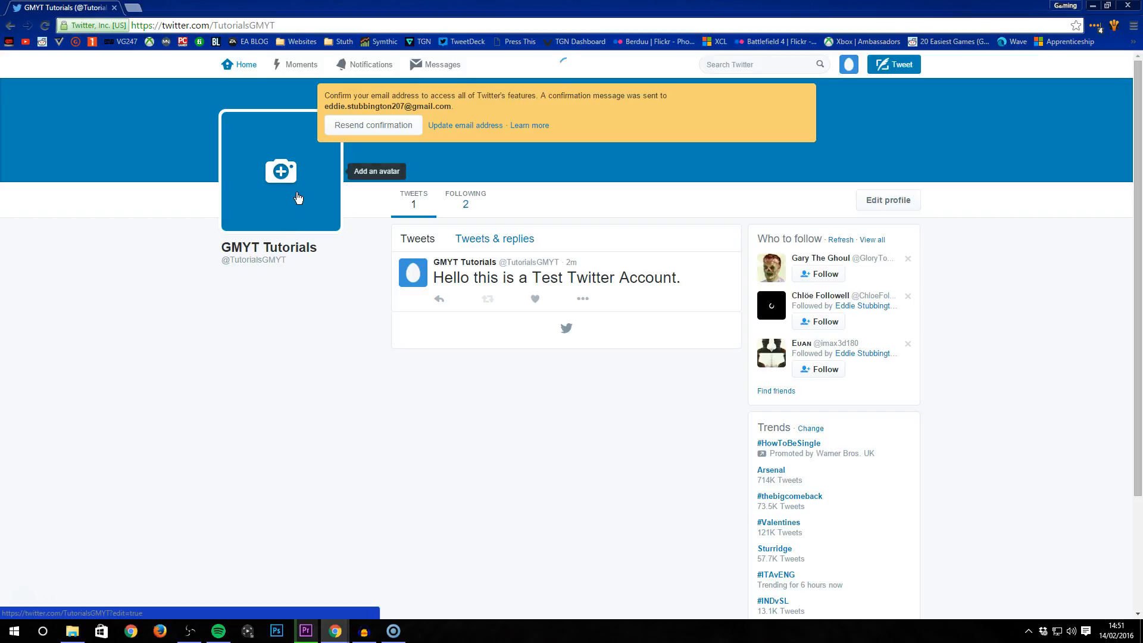
{"action": "left_click", "coordinate": [887, 200]}
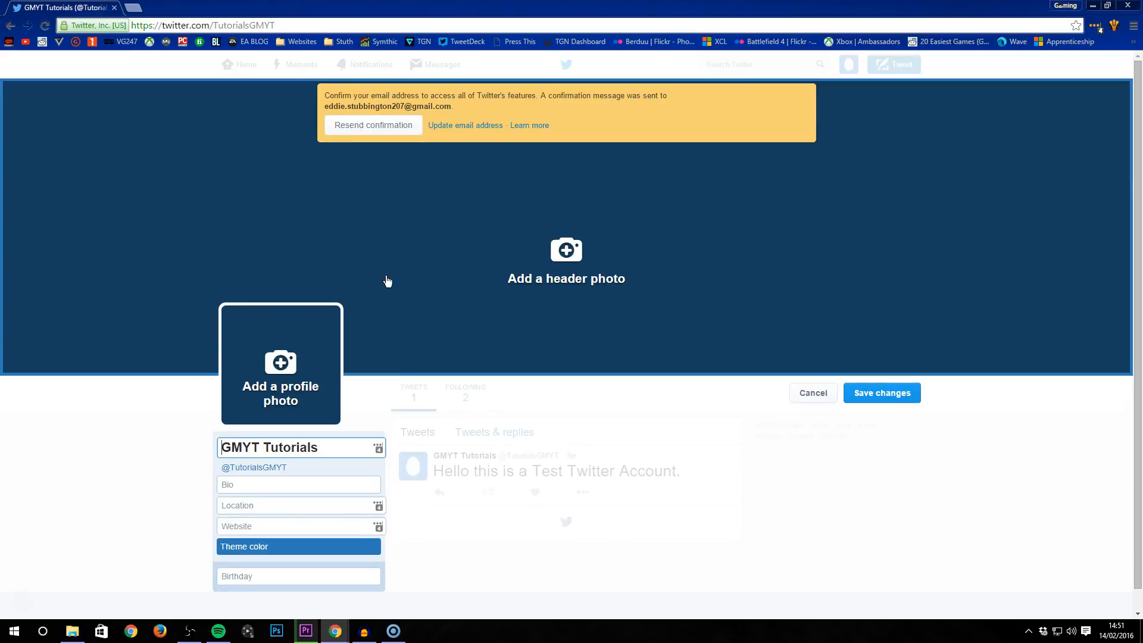
Add the Gaming Masters banner as header photo, shifted to show the website title
{"action": "left_click", "coordinate": [566, 250]}
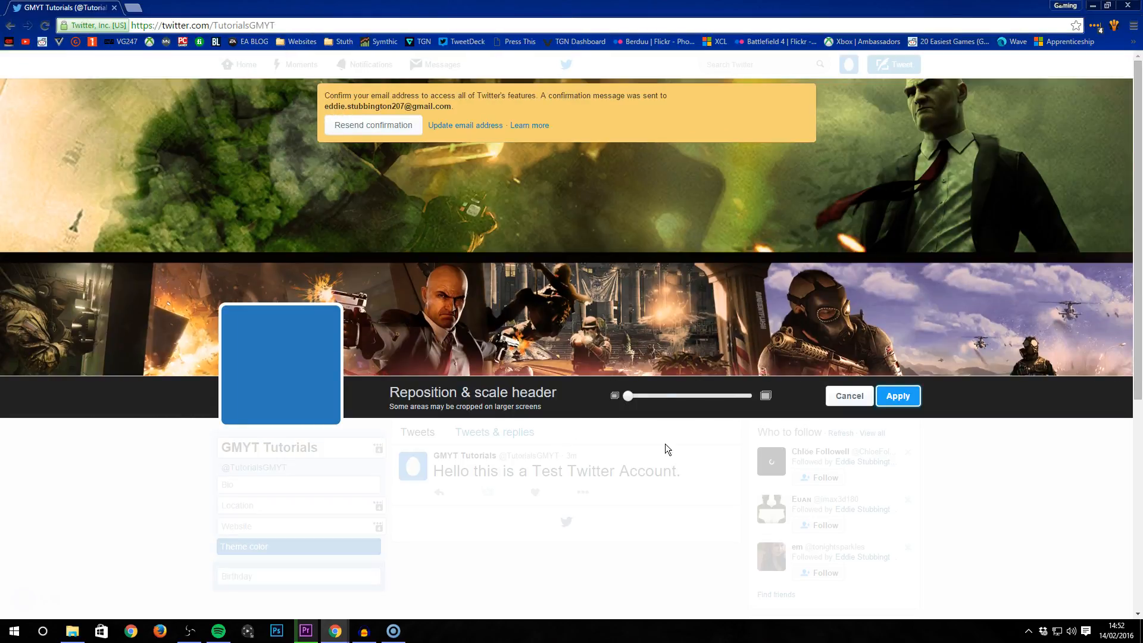
{"action": "left_click_drag", "start_coordinate": [626, 395], "coordinate": [647, 395]}
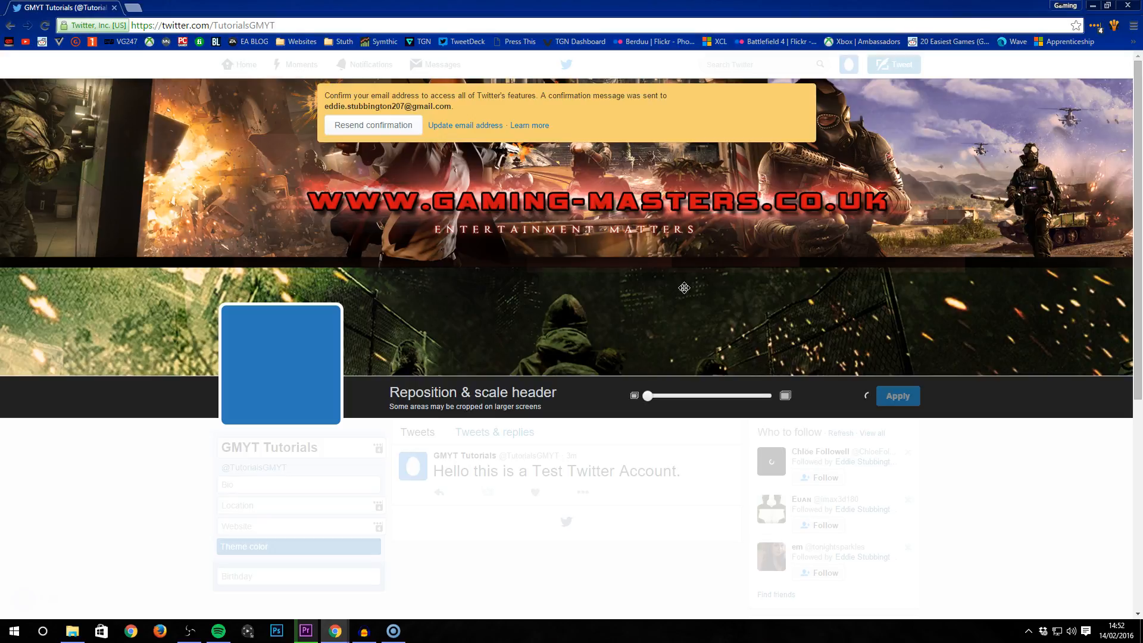
Begin the bio with the letter 'H'
{"action": "type", "text": "H"}
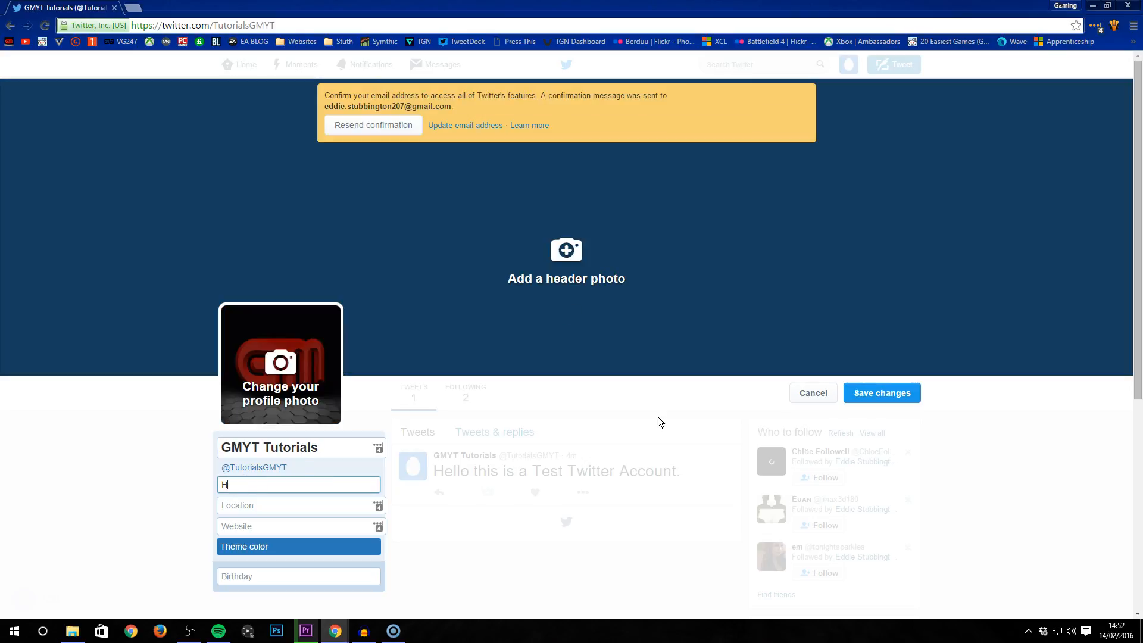
Type the bio 'Hello! This is a test twitter account for my YouTube Tutorial Guide.'
{"action": "type", "text": "ello! This is a test twitter account fo"}
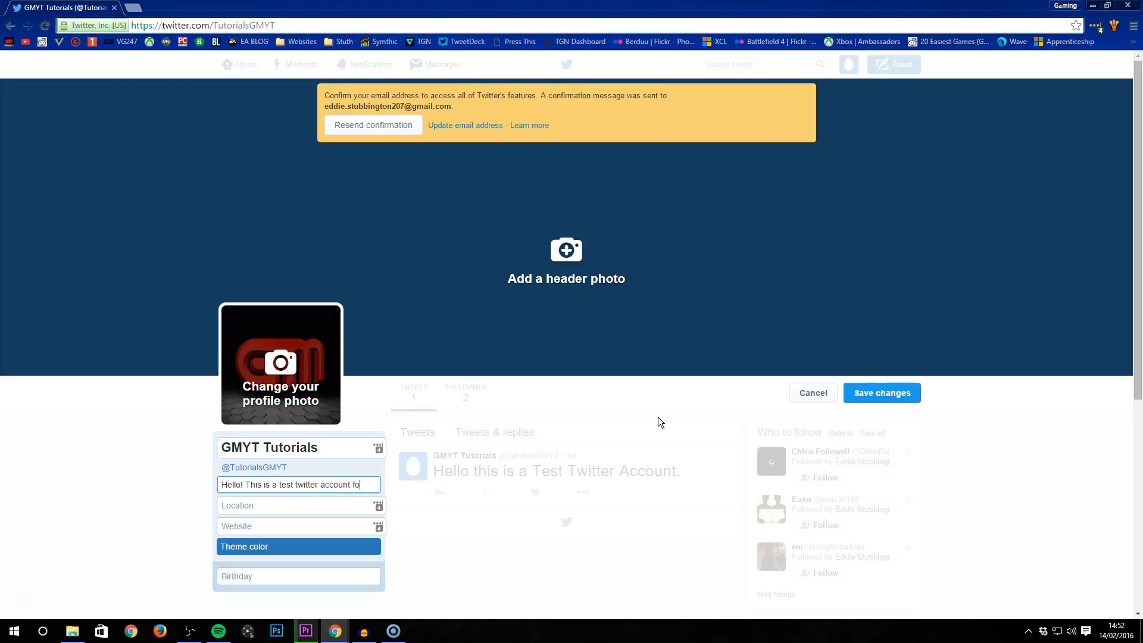
{"action": "type", "text": "for my YouT"}
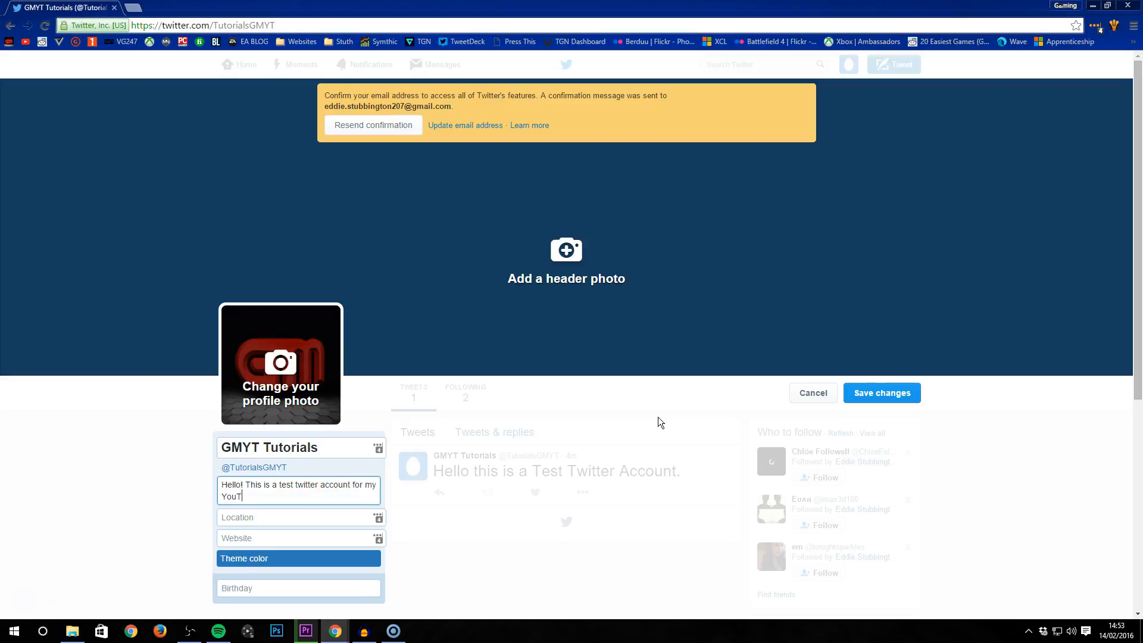
{"action": "type", "text": "ube Tutorial Guide."}
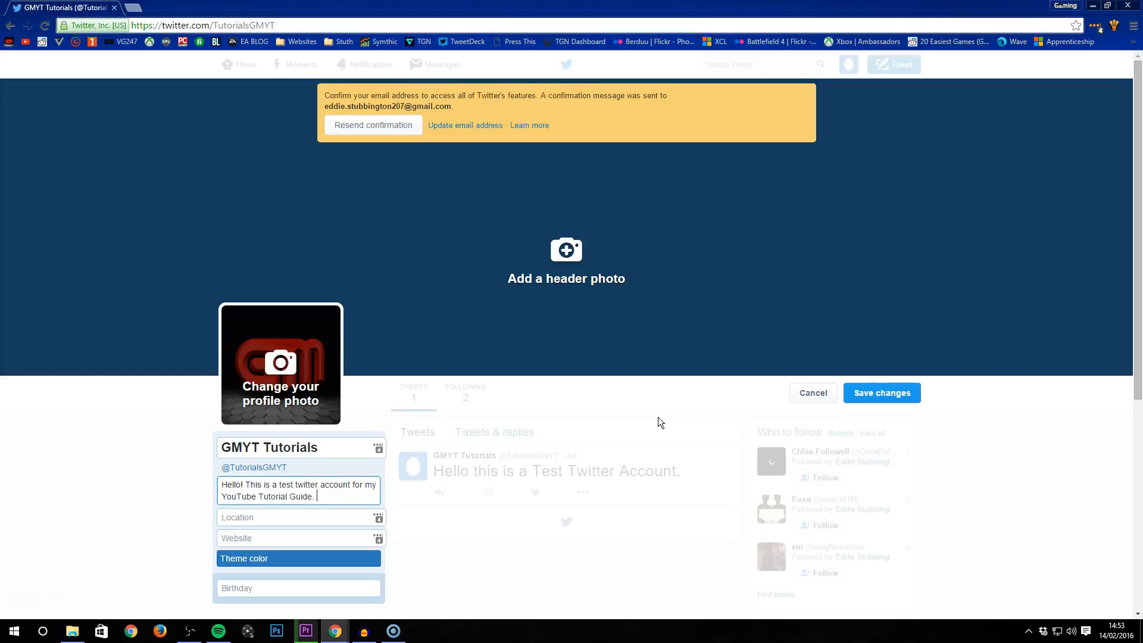
{"action": "left_click", "coordinate": [296, 516]}
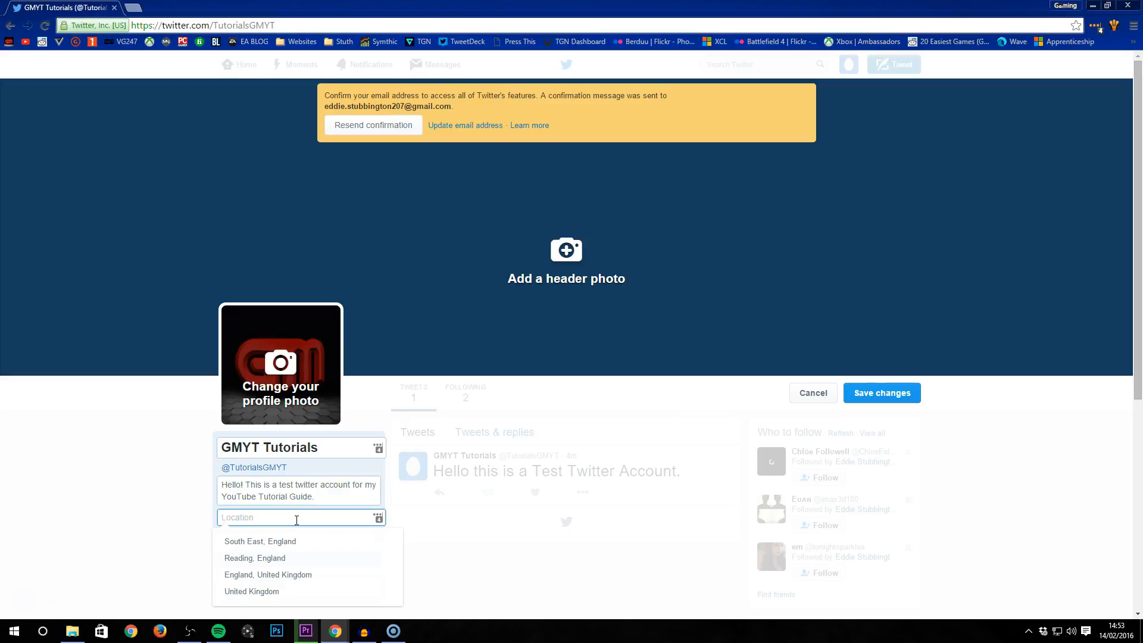
Enter 'The Internet' as location and begin the website URL with 'w'
{"action": "type", "text": "The Internet"}
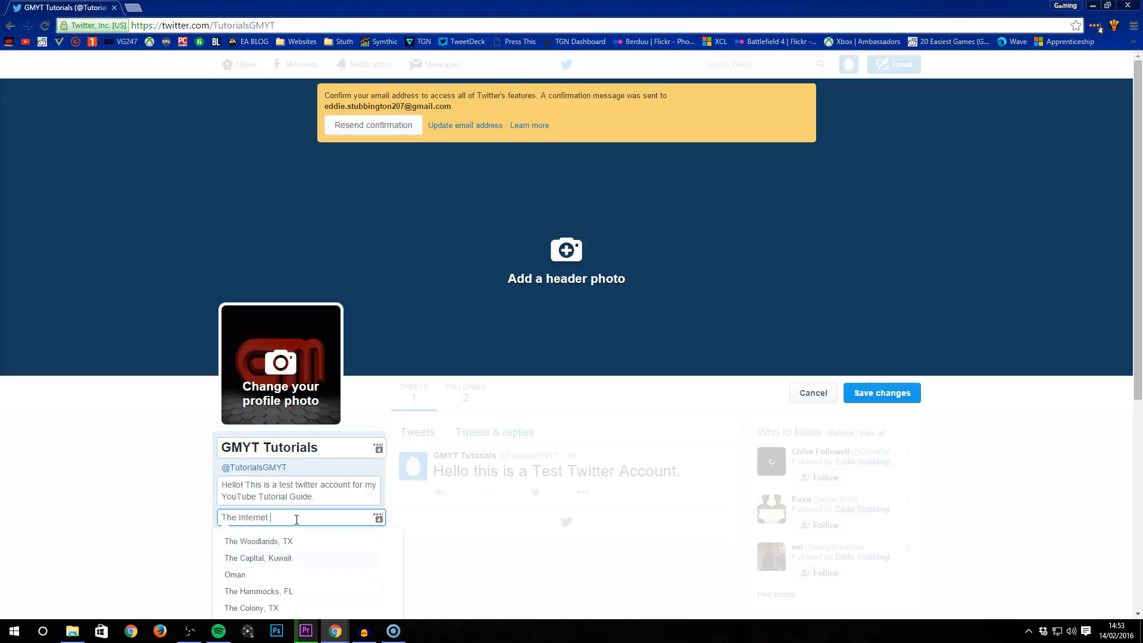
{"action": "type", "text": "www.gaming-masters.co.uk/"}
{"action": "type", "text": "F"}
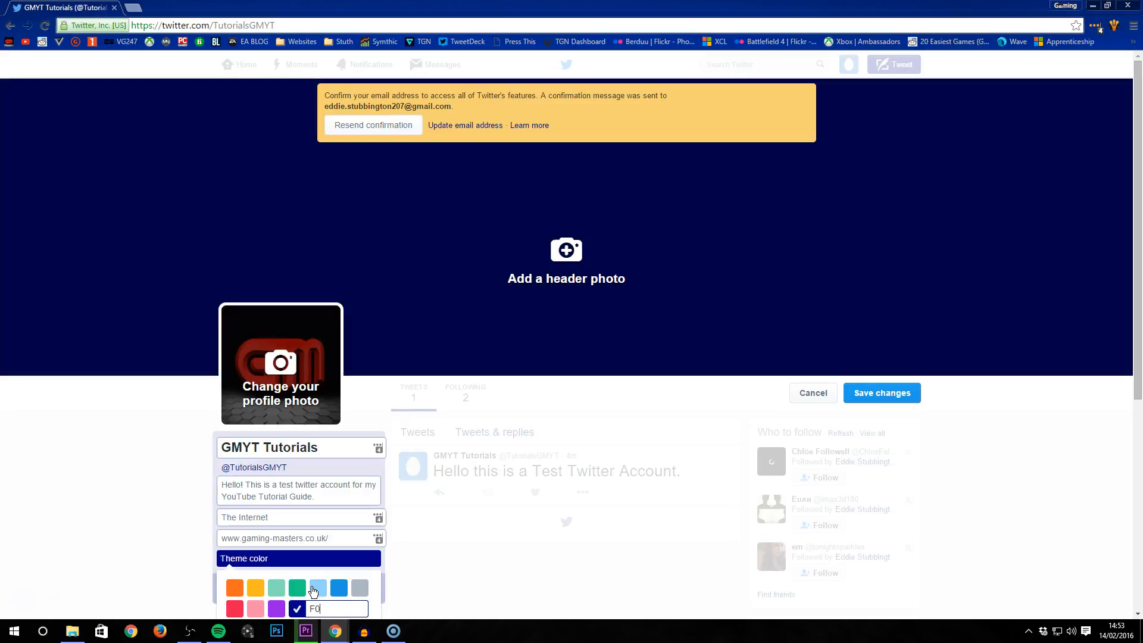
Complete the red theme colour hex code ending '0000' and close the palette
{"action": "type", "text": "0000"}
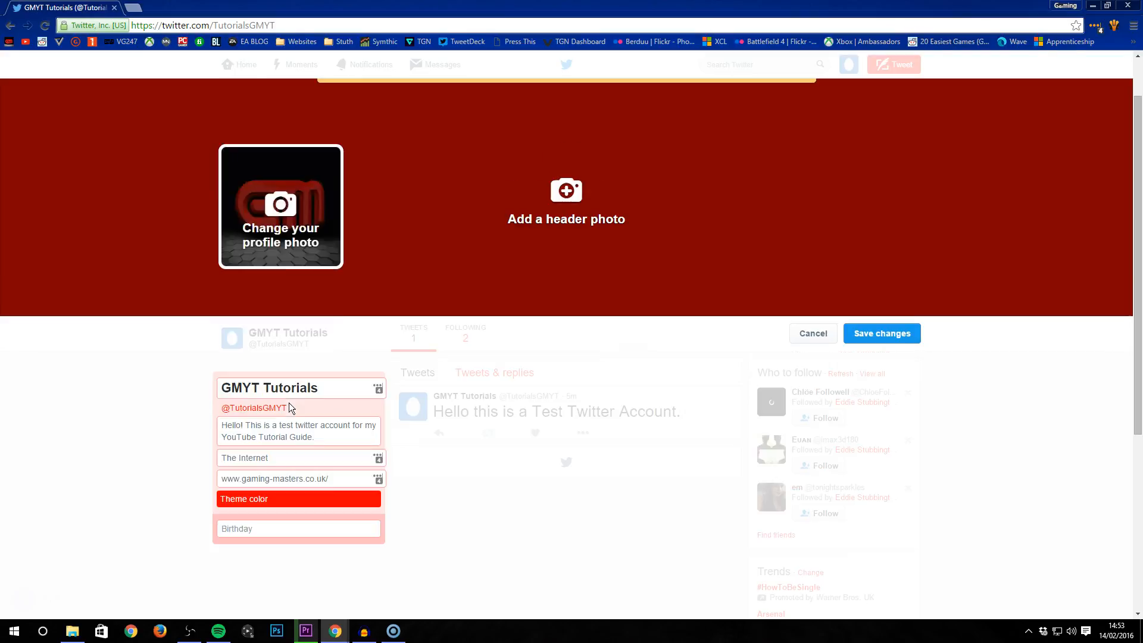
{"action": "left_click", "coordinate": [881, 334]}
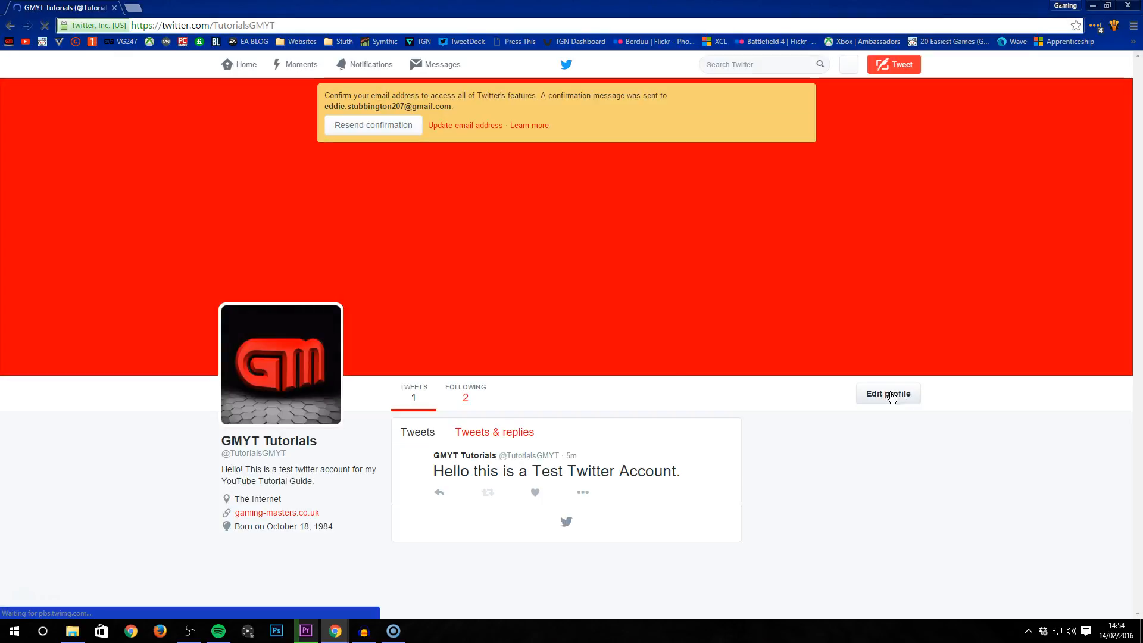